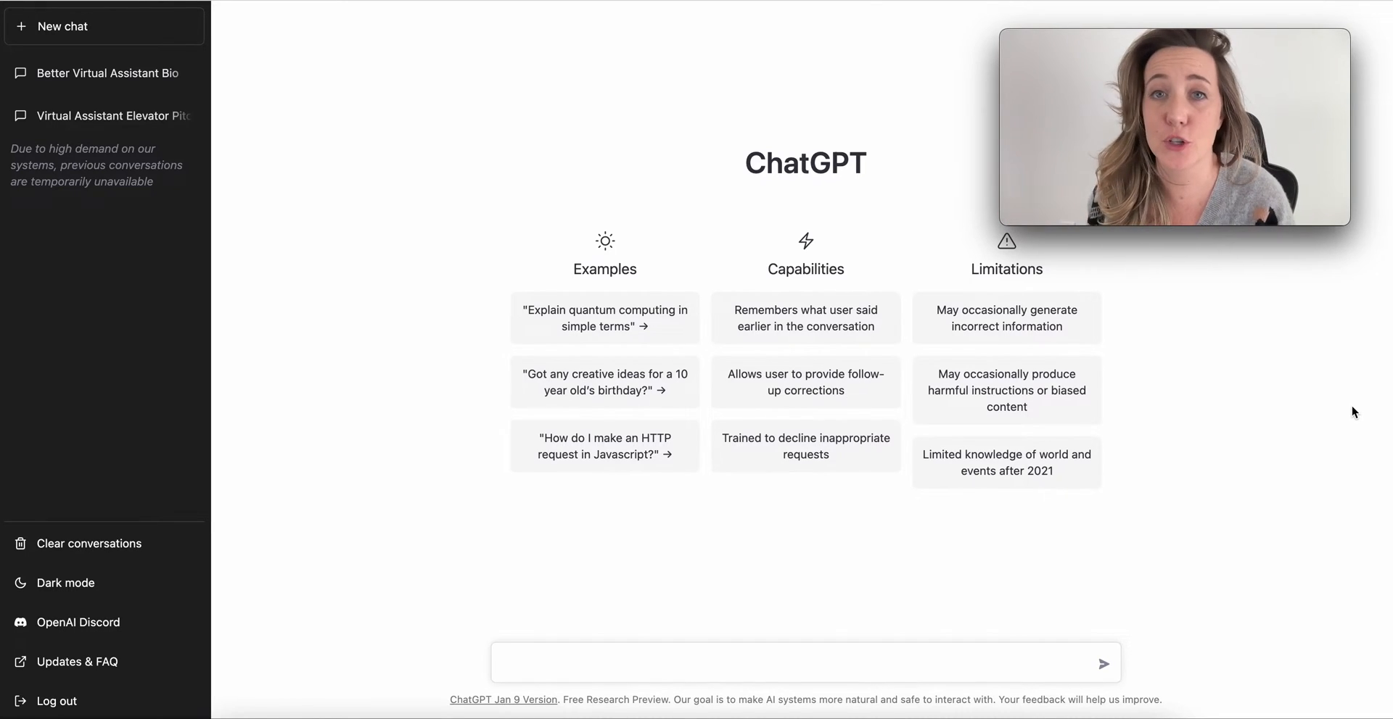
mouse_move(541, 602)
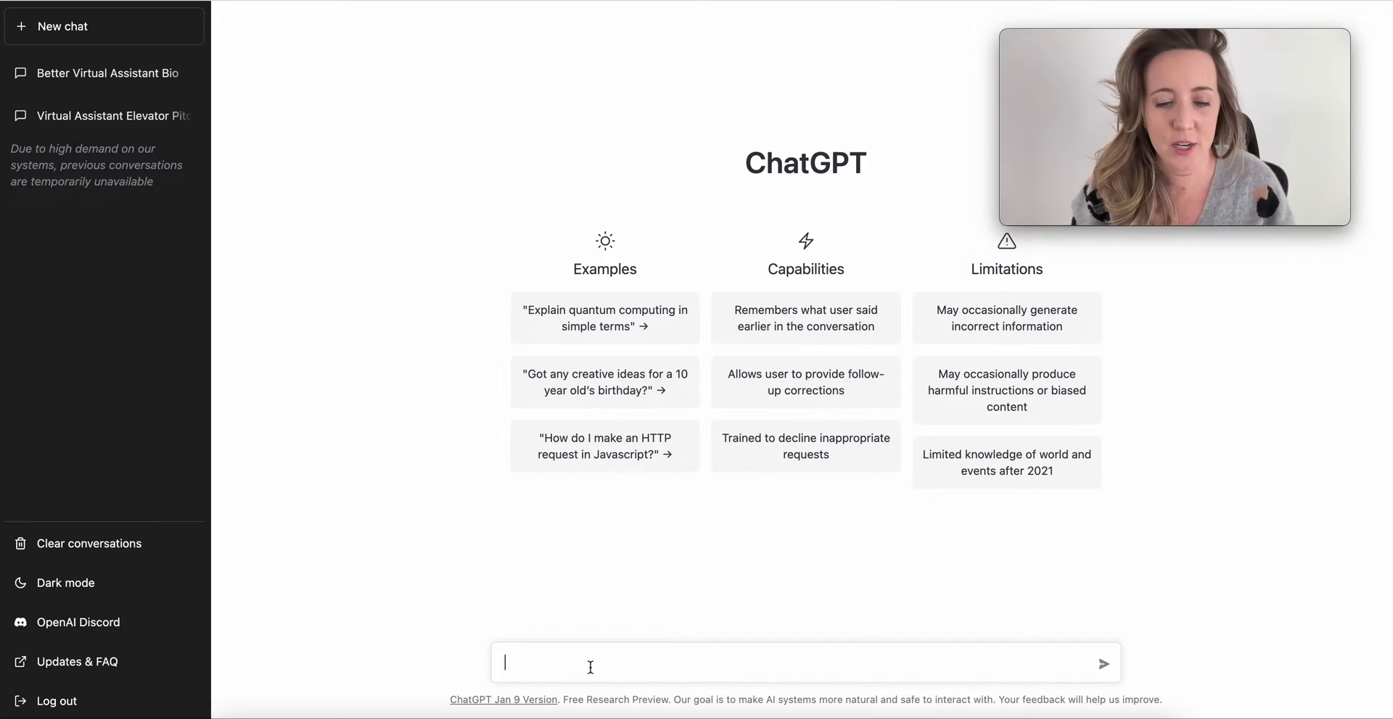
- Ask ChatGPT for Denver date ideas with a romantic restaurant for two, correcting 'restaurant' spelling
text(Give me some date ideas, I want a romantic restuarant for two)
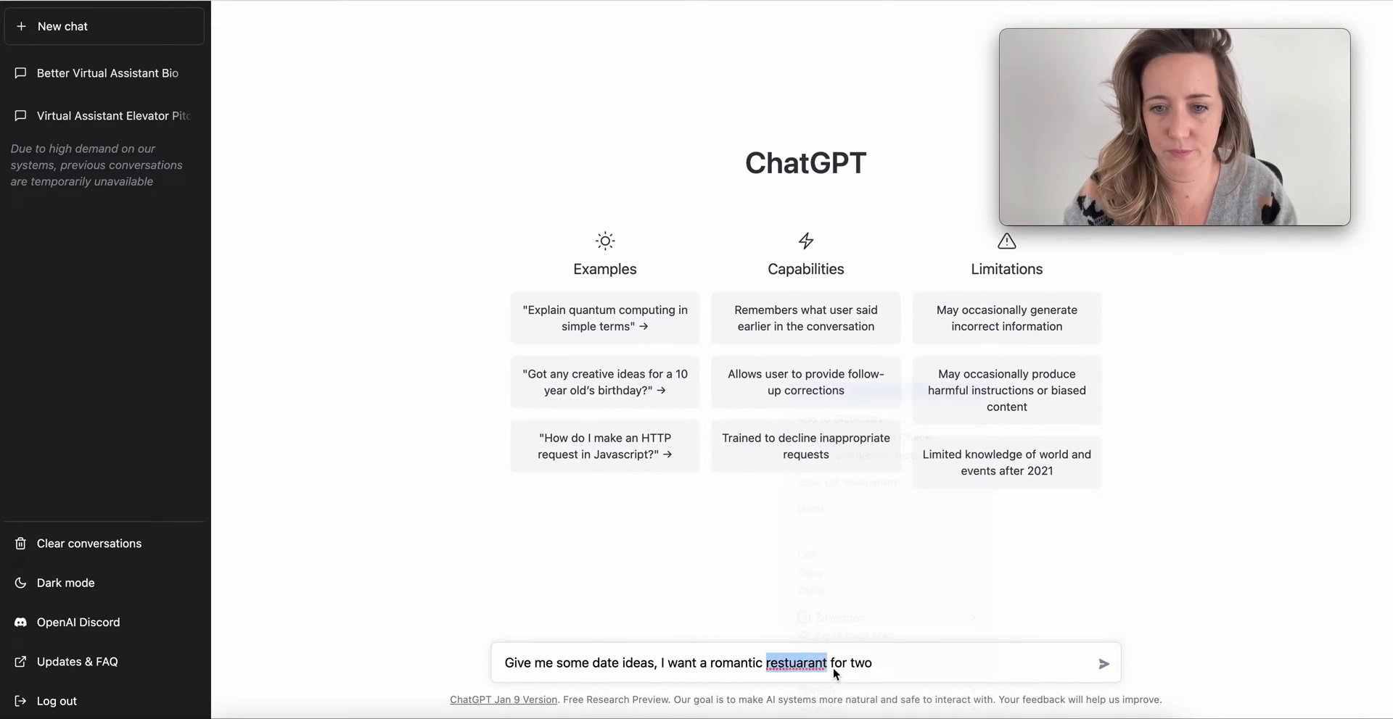
click(1104, 663)
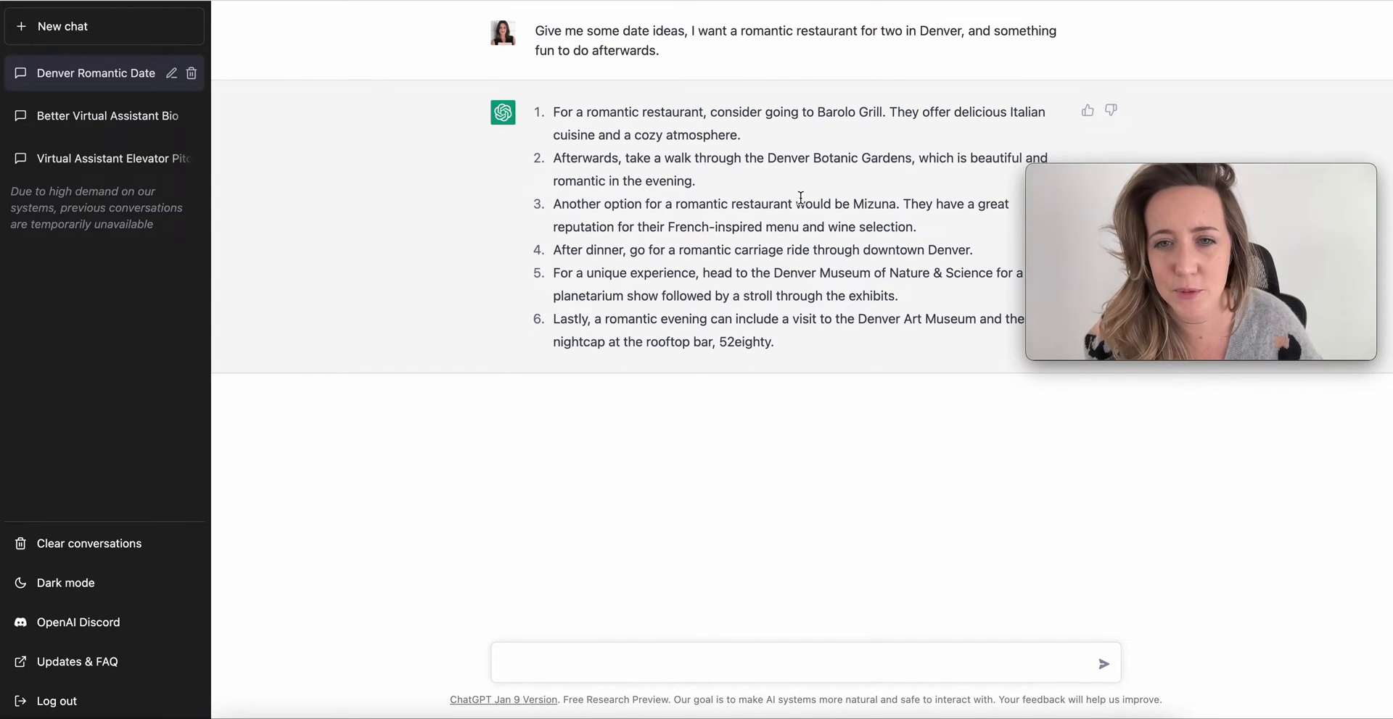
drag(684, 249, 972, 250)
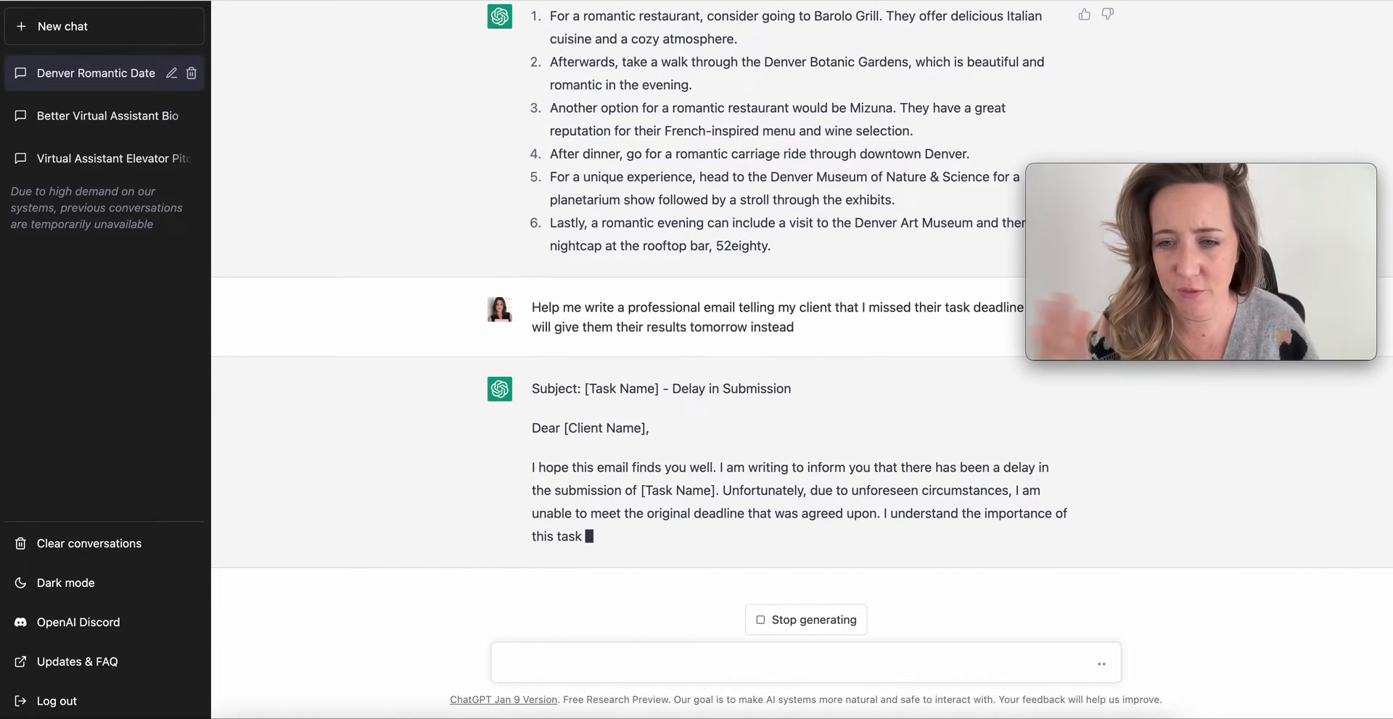
- Scroll down through the generated missed-deadline client email
scroll(down, 3)
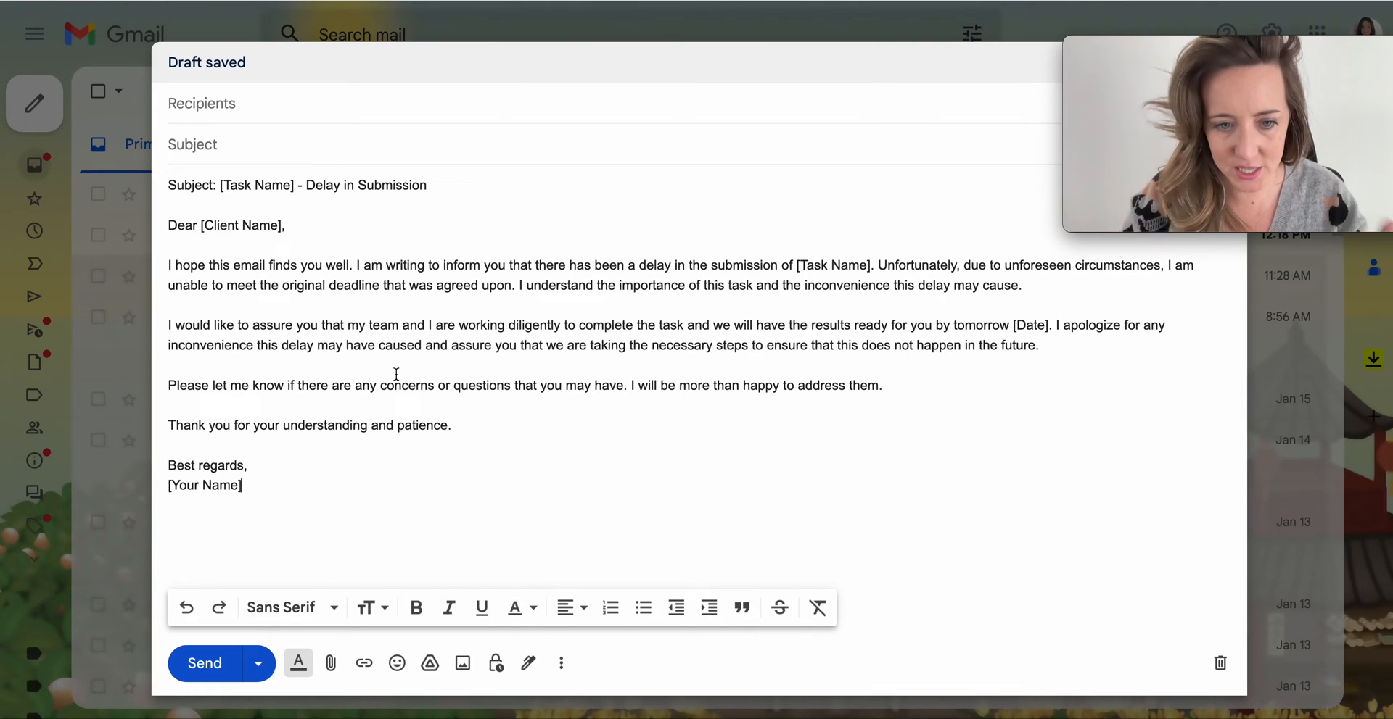
mouse_move(646, 435)
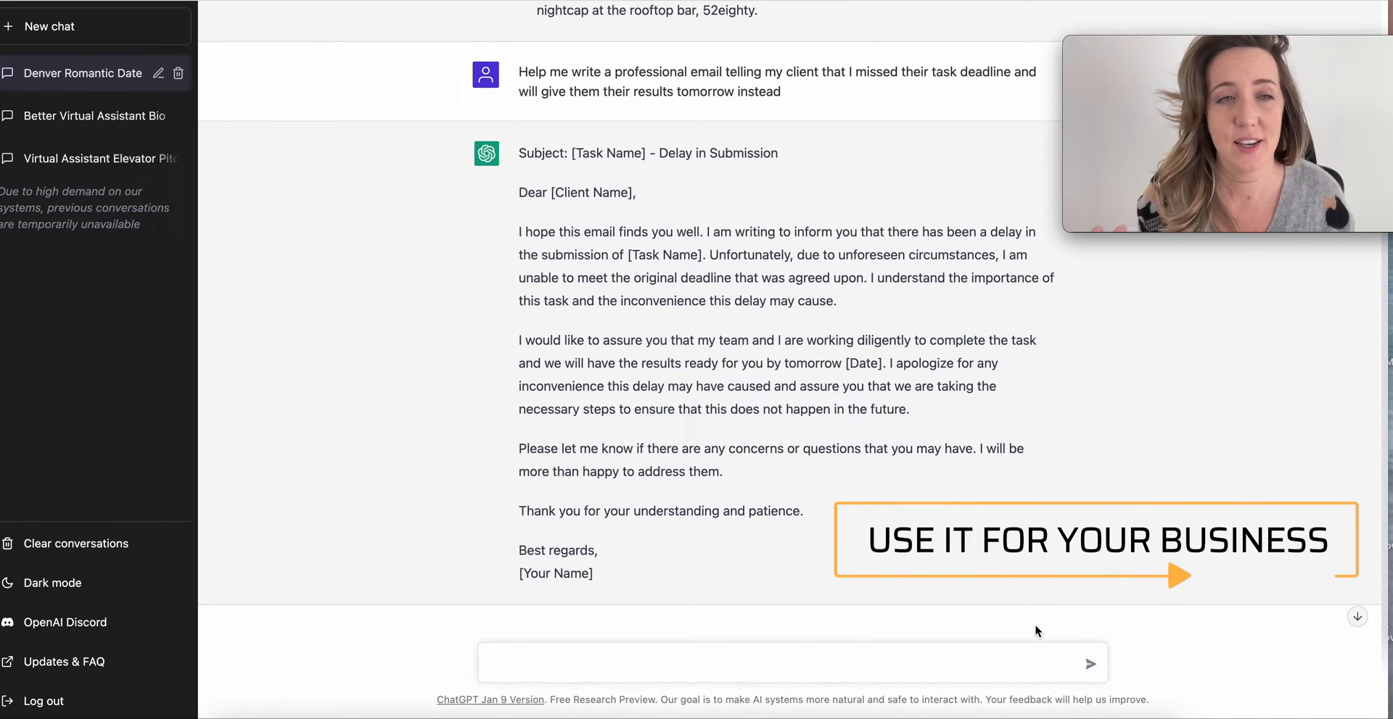
- Request 10 tweets on virtual assistant benefits and select the first generated tweet to copy
click(790, 663)
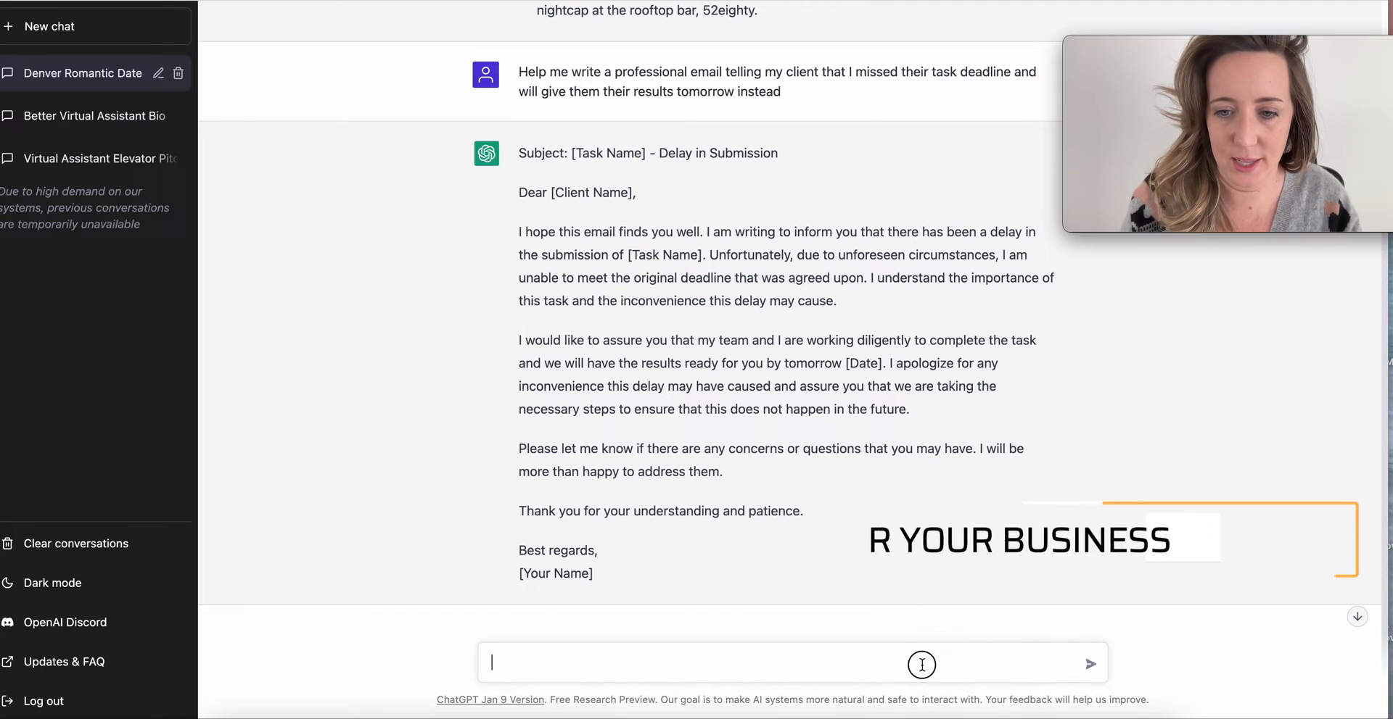
text(write 10 te)
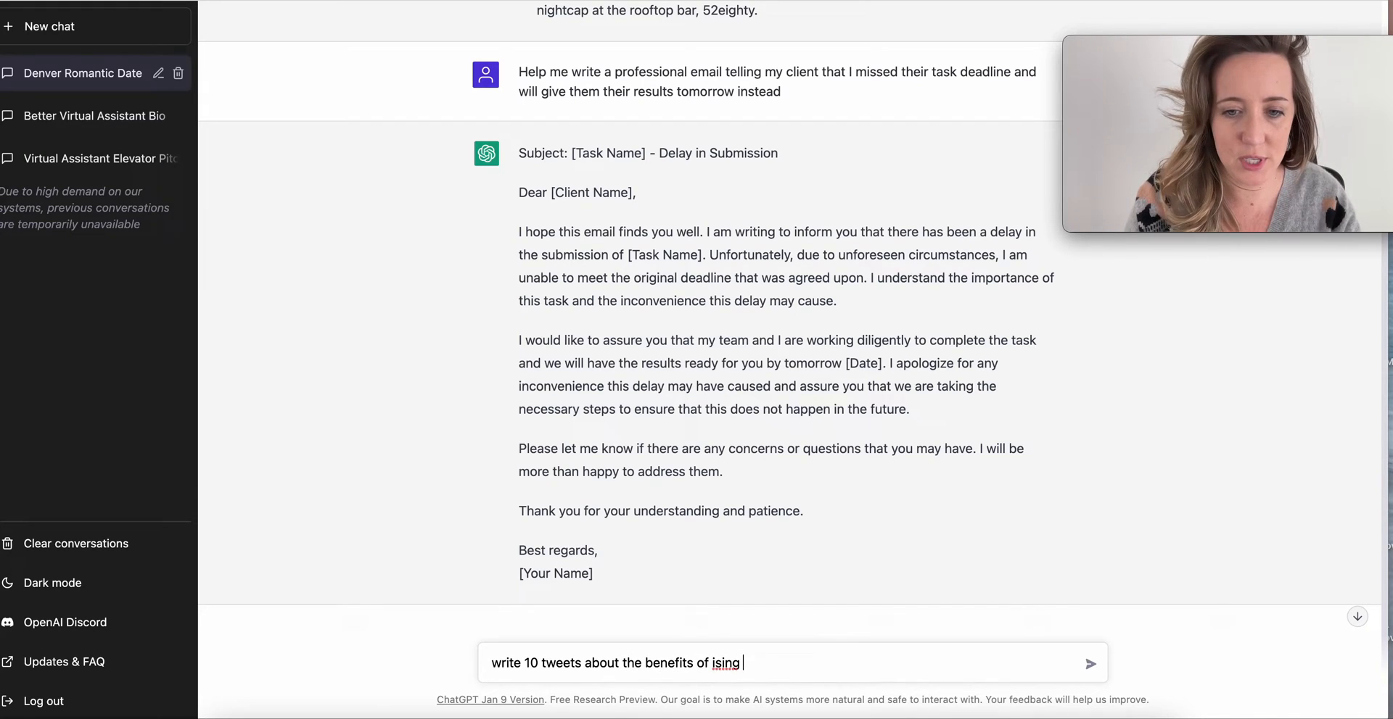
text(us)
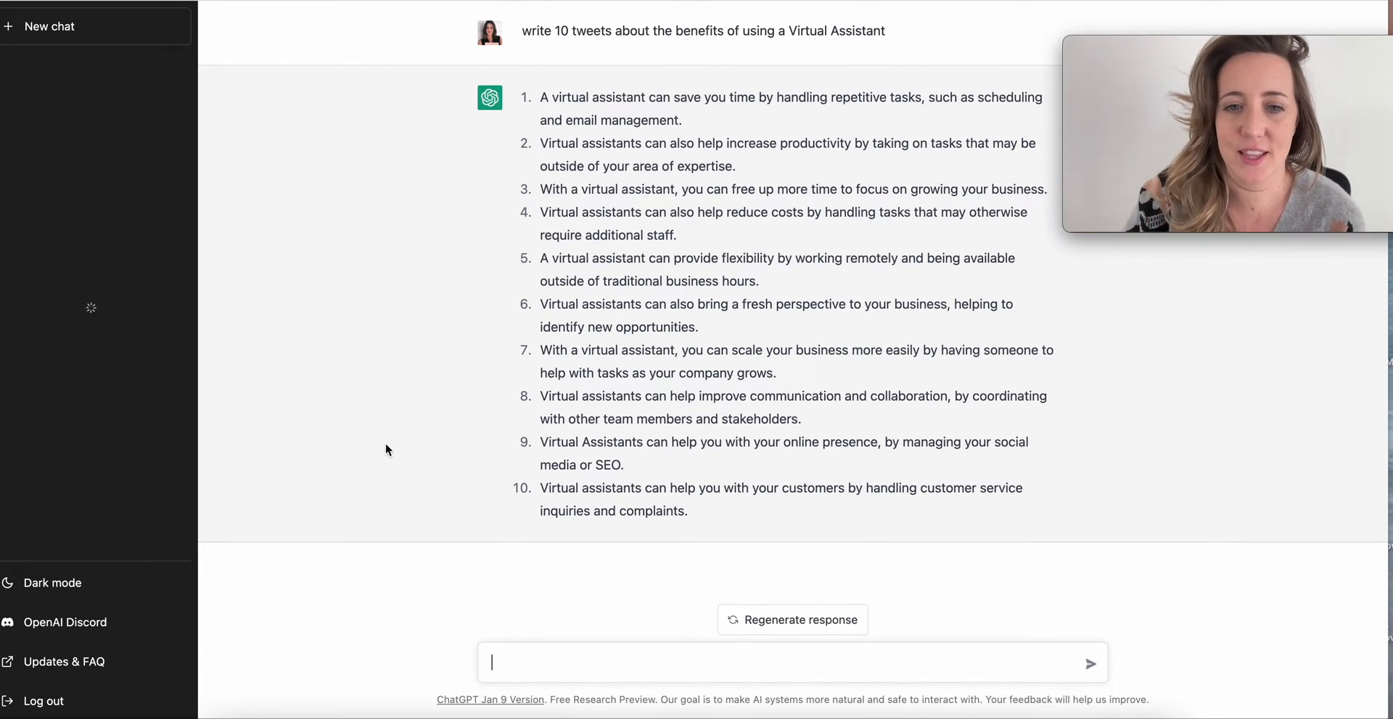
drag(539, 464, 686, 511)
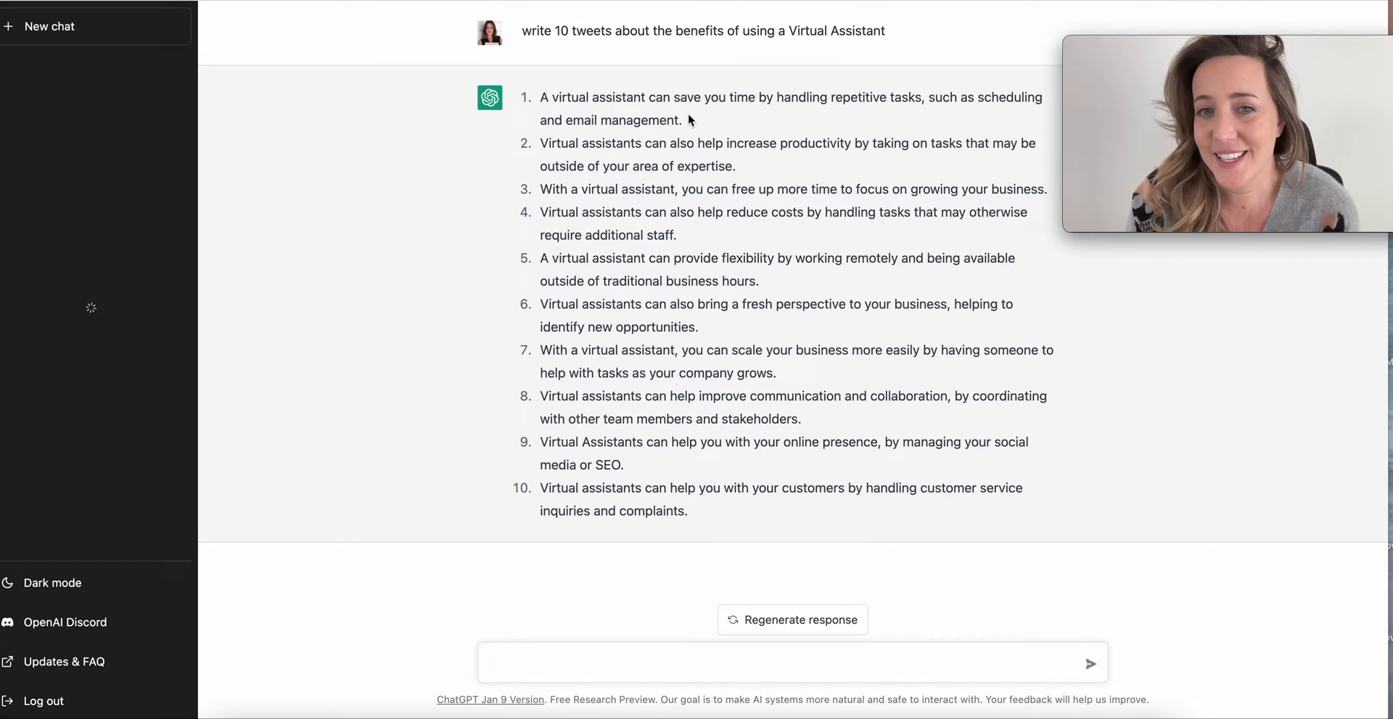
drag(539, 97, 682, 120)
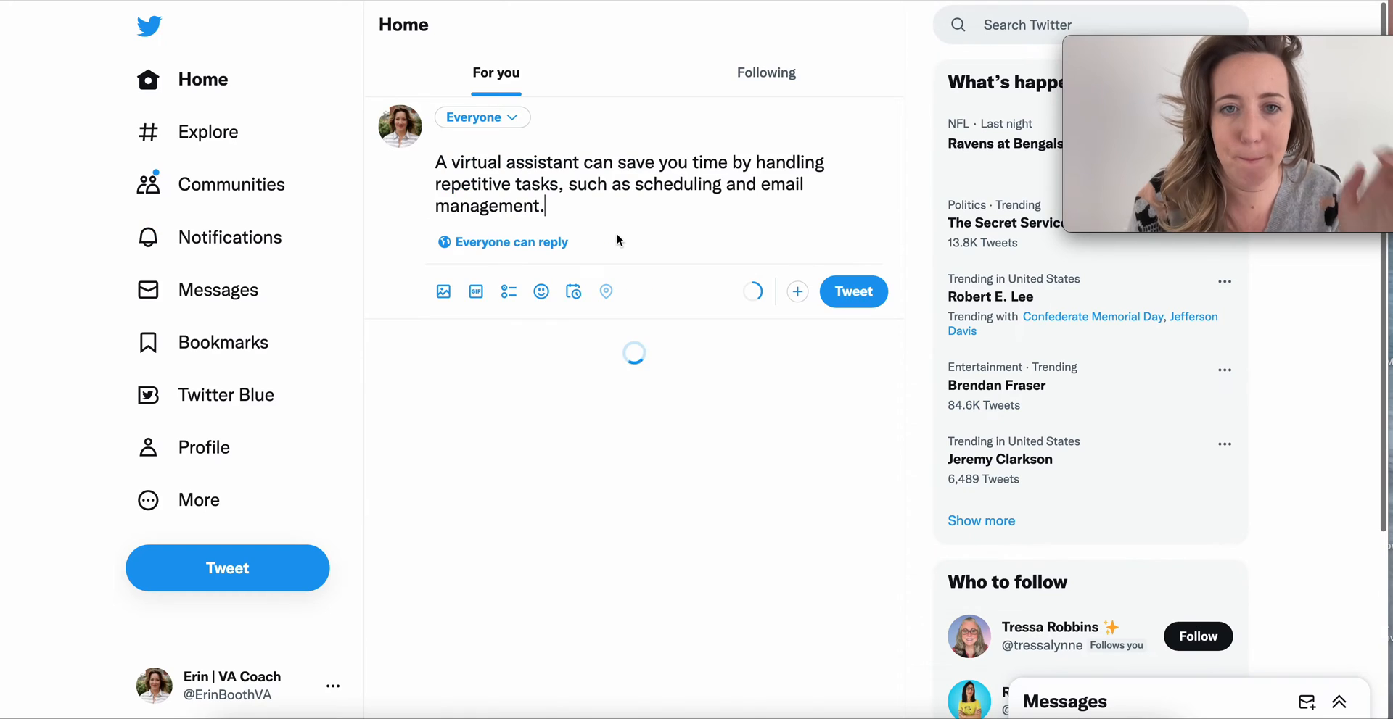
- Paste the first VA tweet about saving time on repetitive tasks into the compose box
click(573, 292)
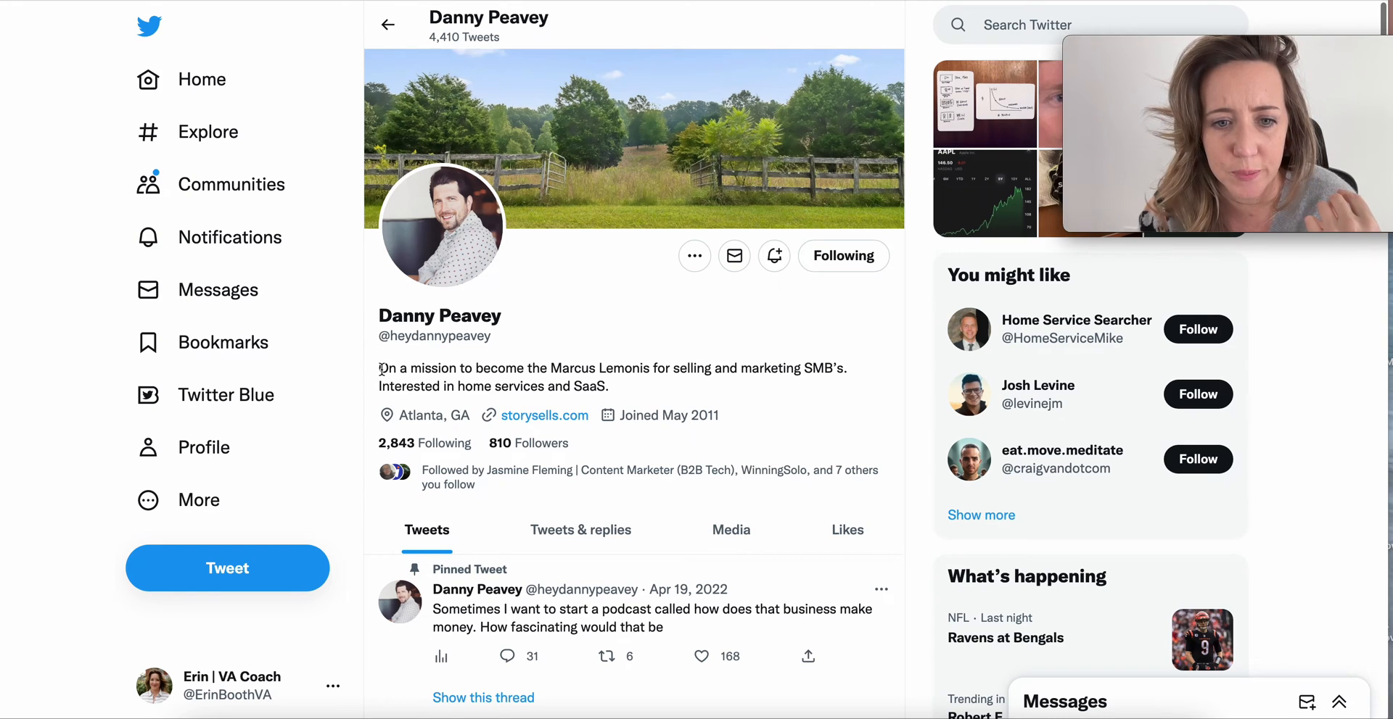
- Scroll down the founder's profile to read his bio and recent tweets
scroll(down, 3)
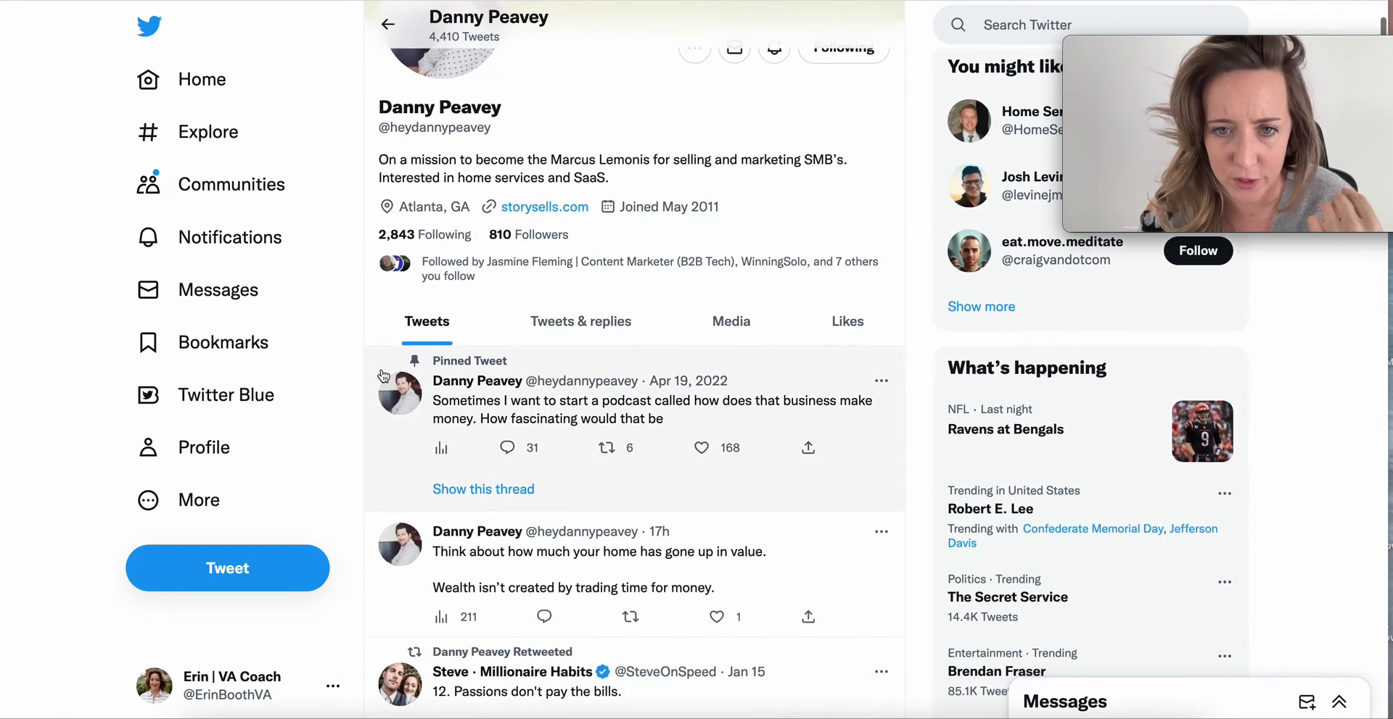
scroll(down, 3)
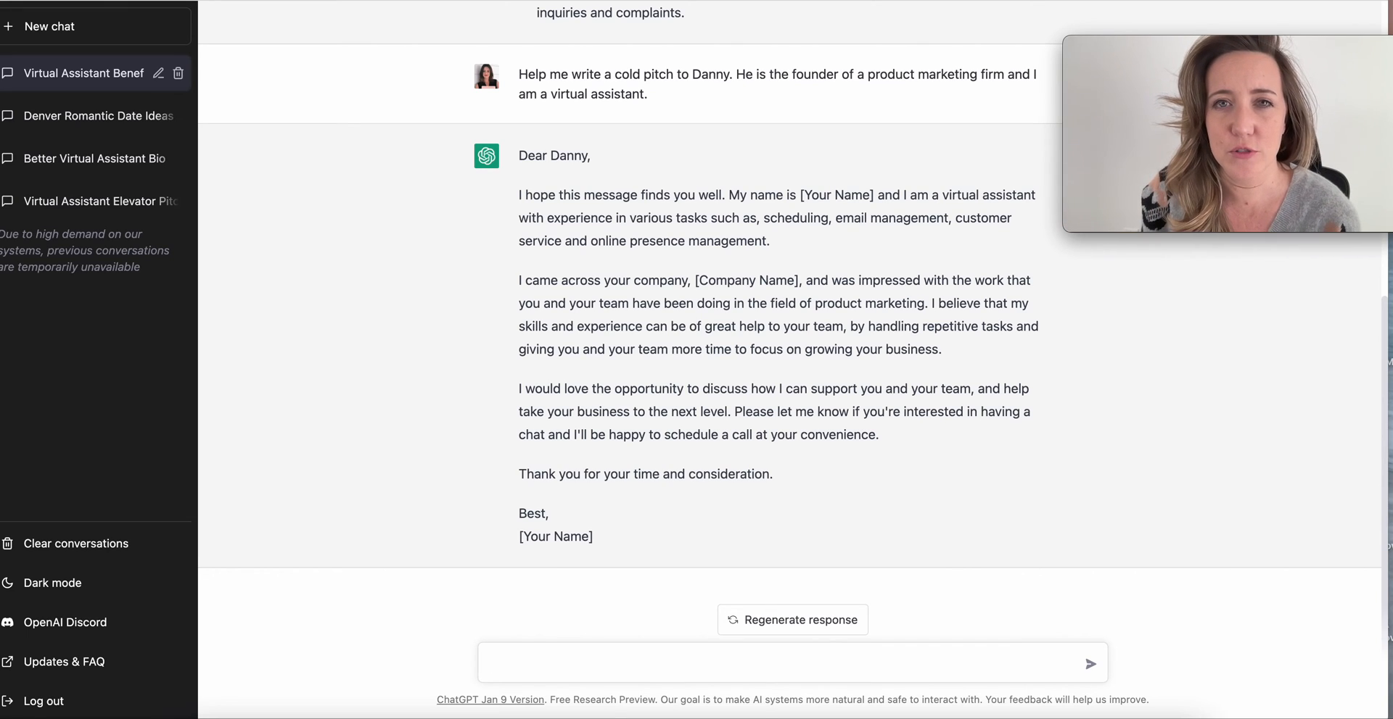
click(789, 663)
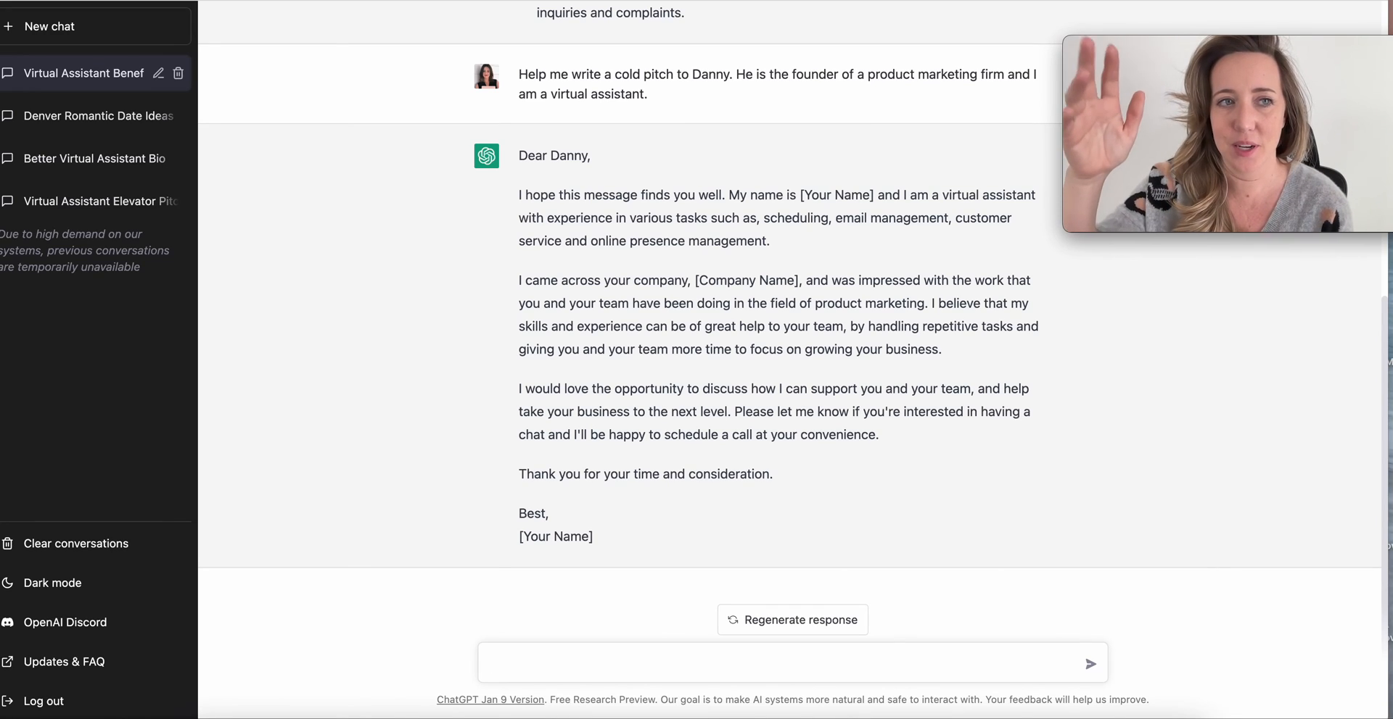
click(789, 663)
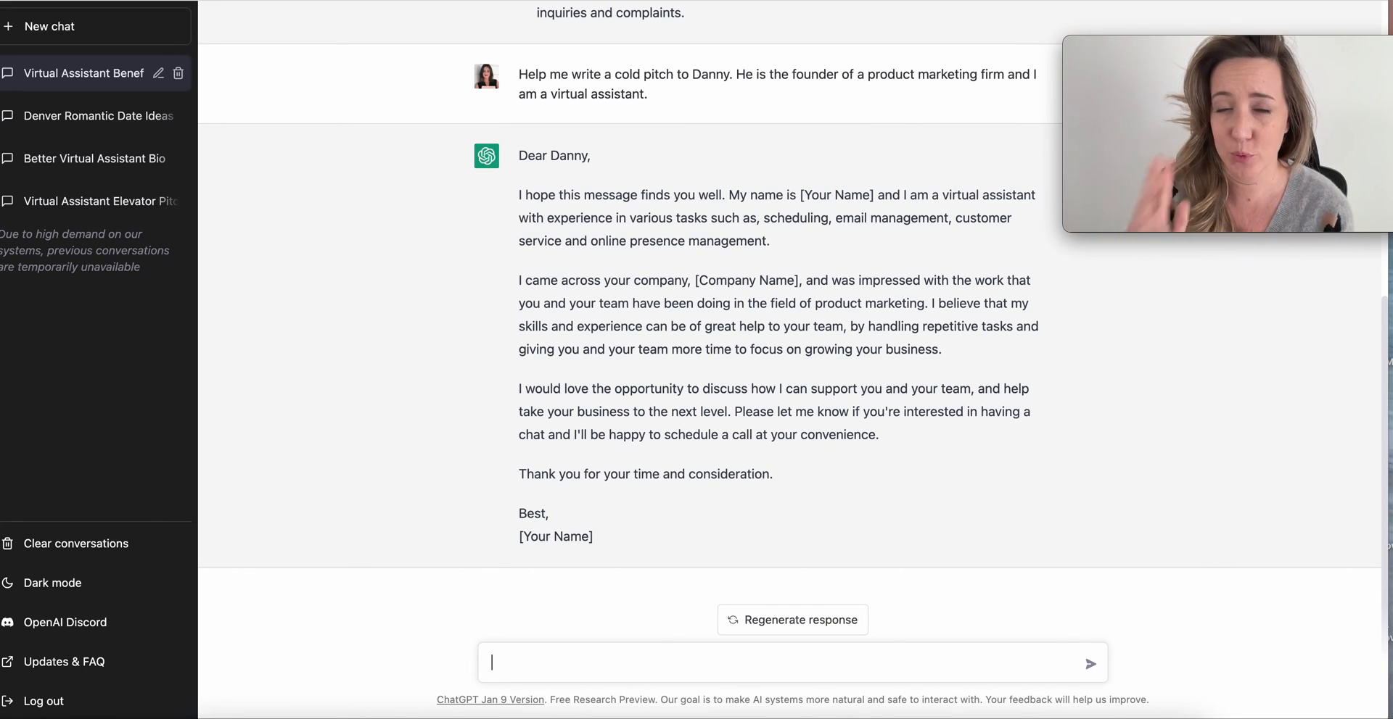